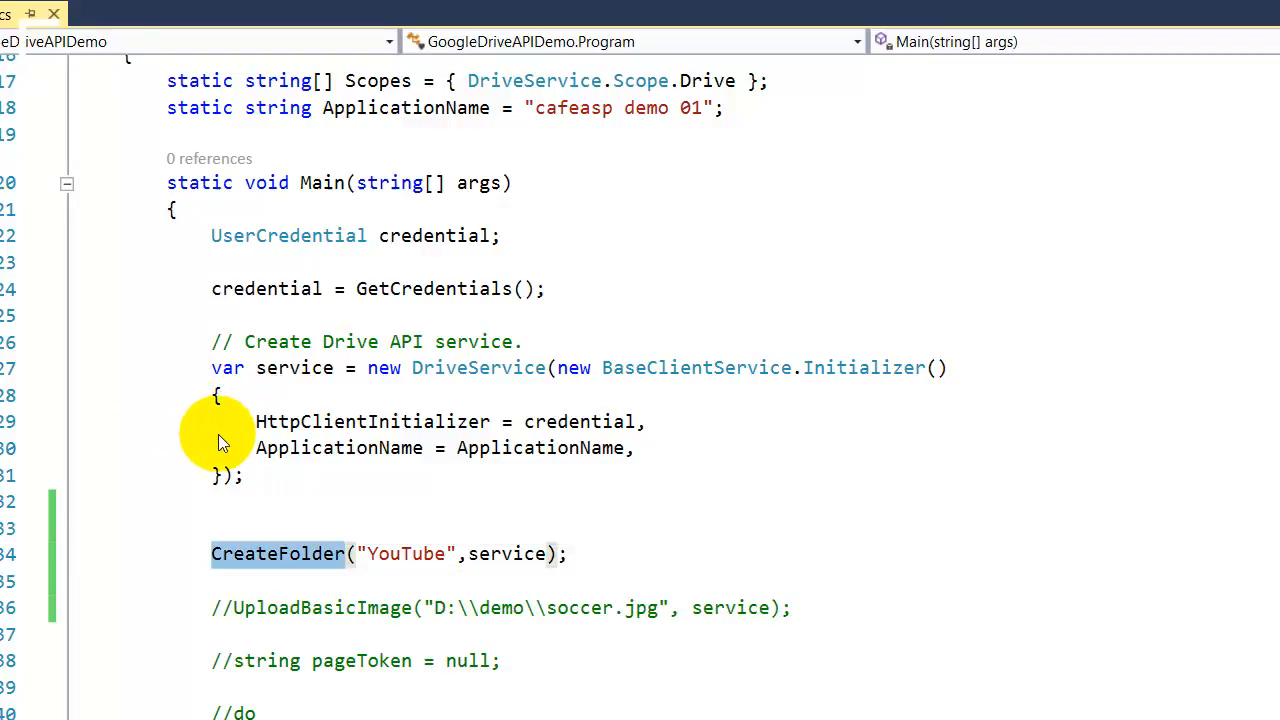
mouse_move(200, 430)
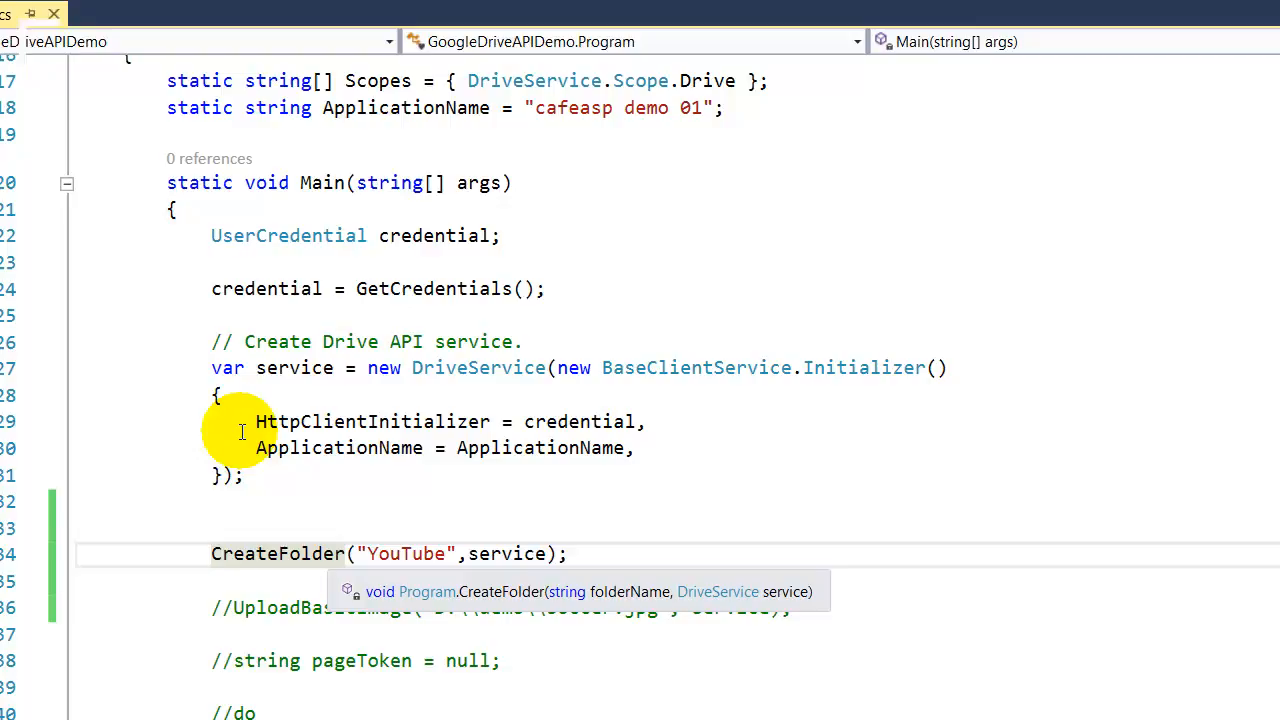
Jump from the CreateFolder call in Main to the method's definition.
click(280, 552)
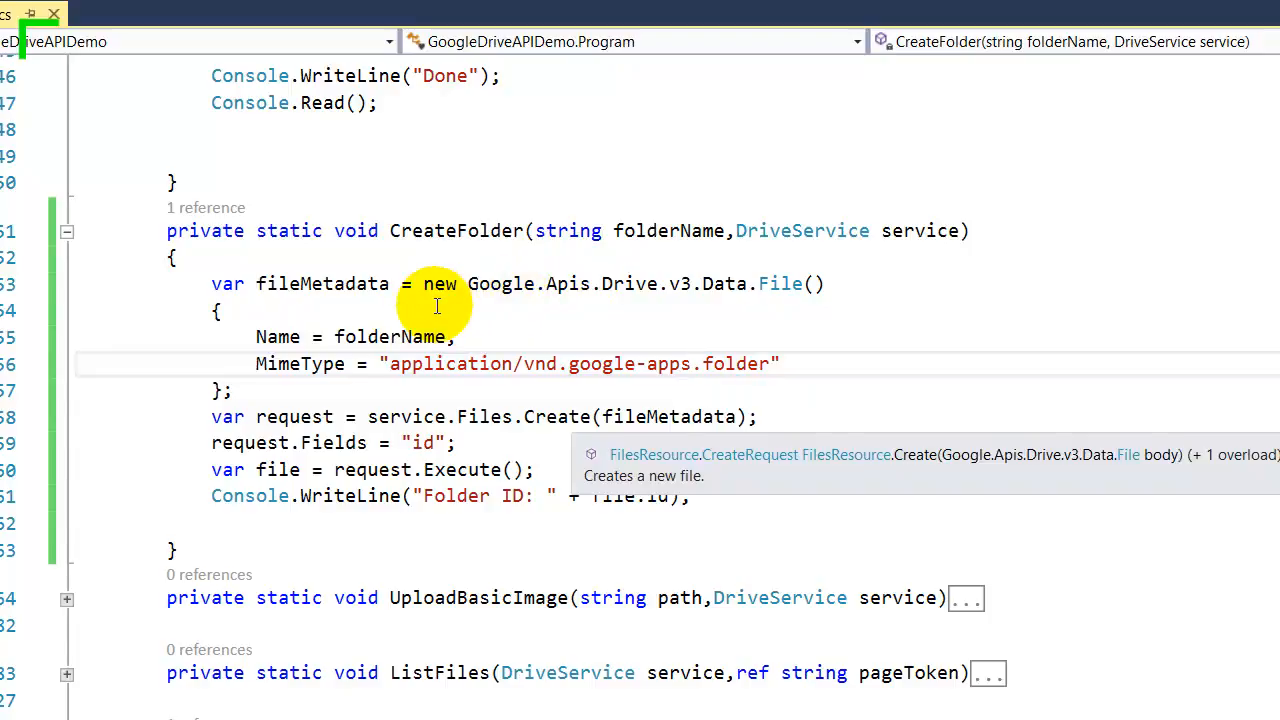
scroll(down, 3)
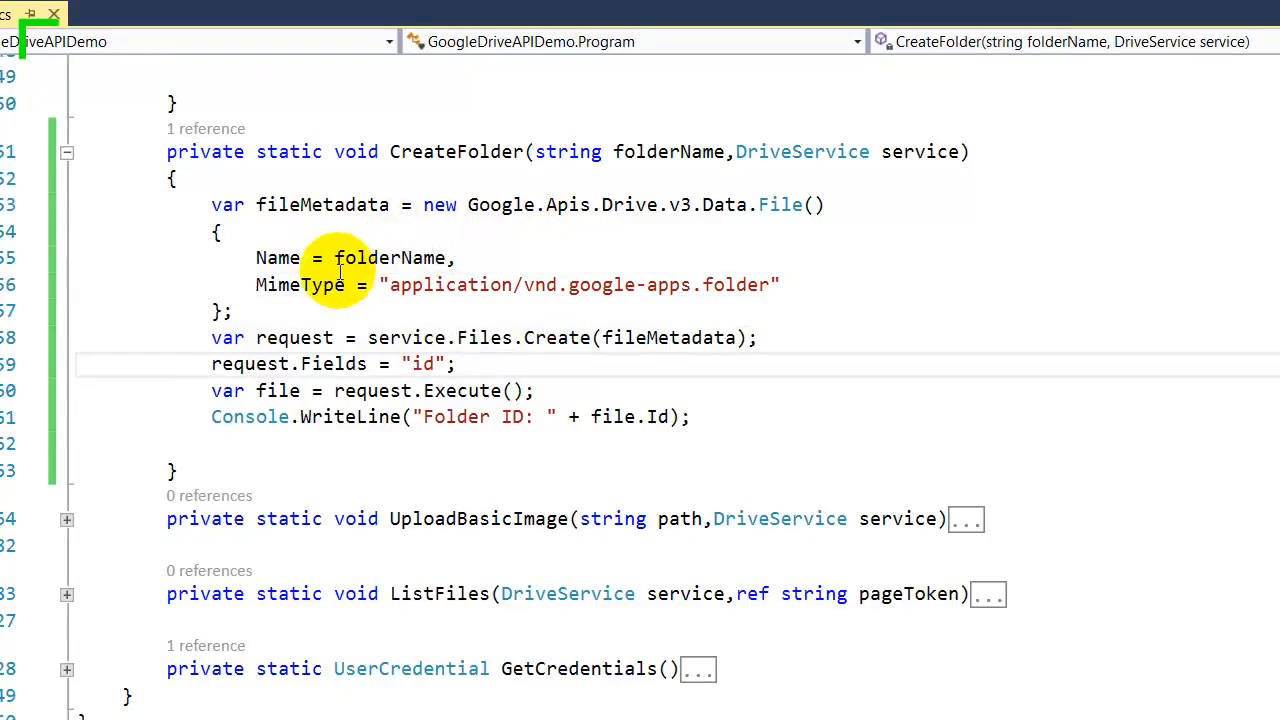
mouse_move(334, 308)
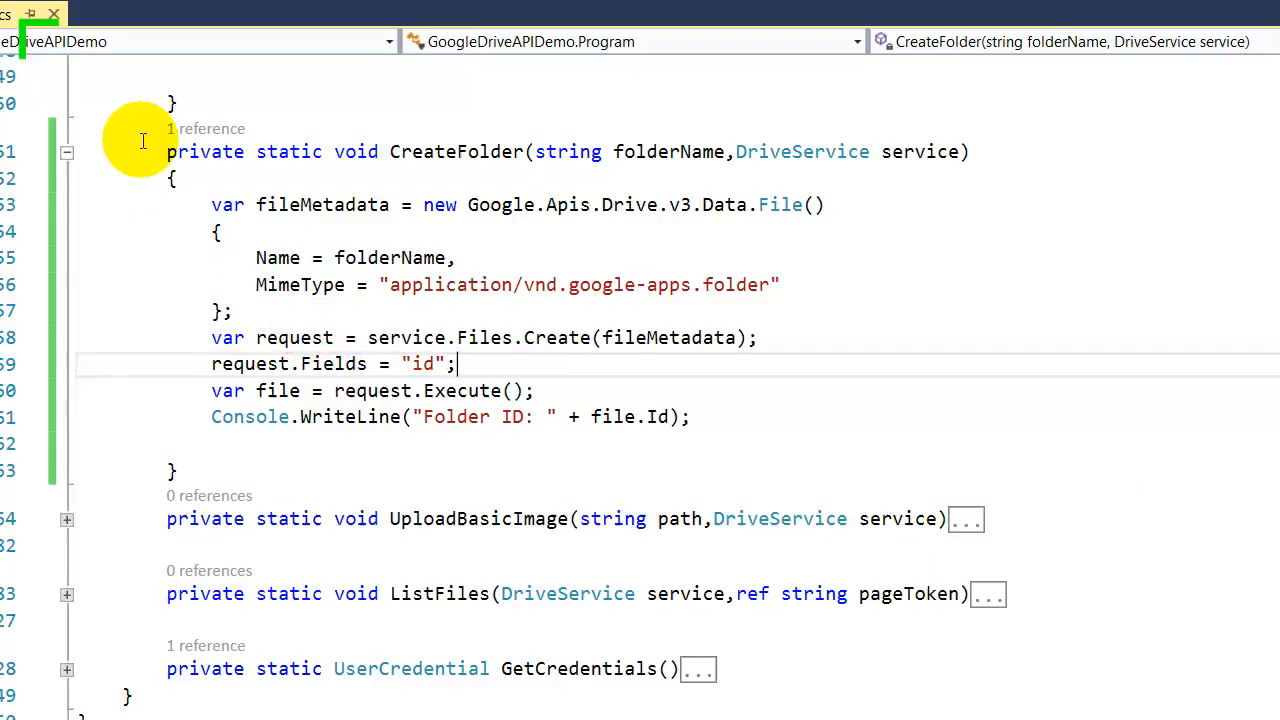
drag(212, 204, 690, 418)
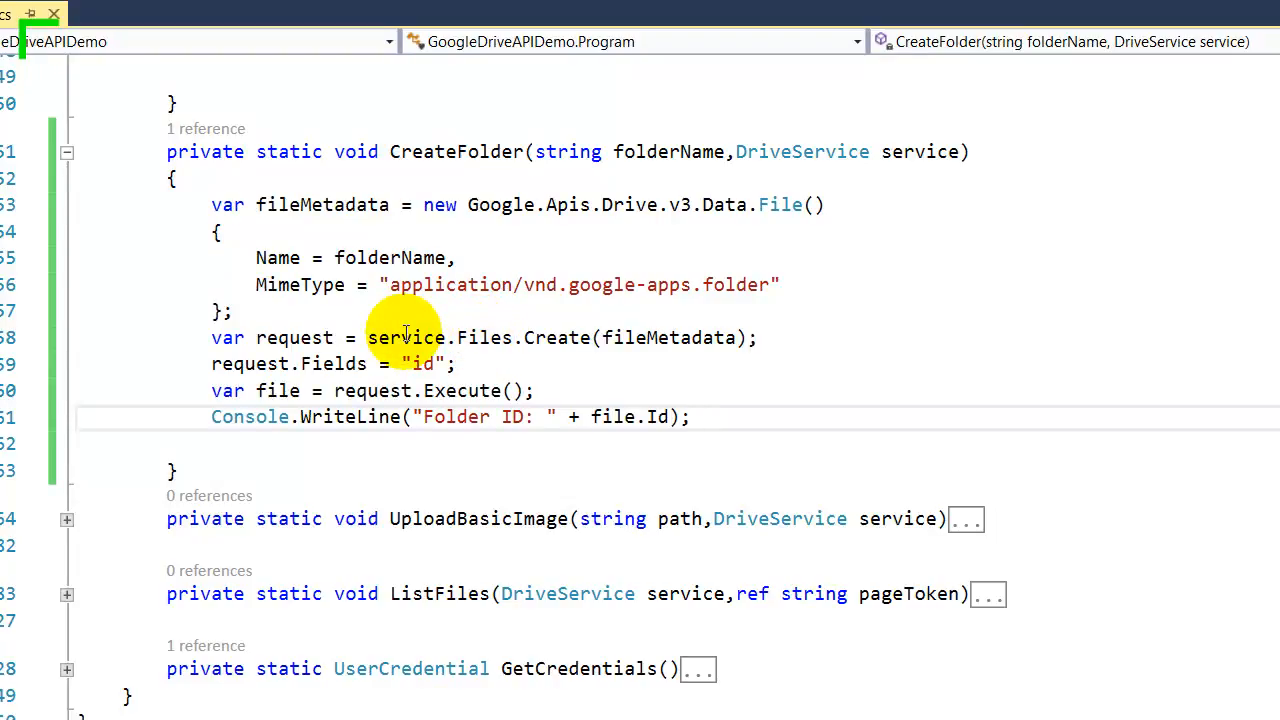
scroll(down, 3)
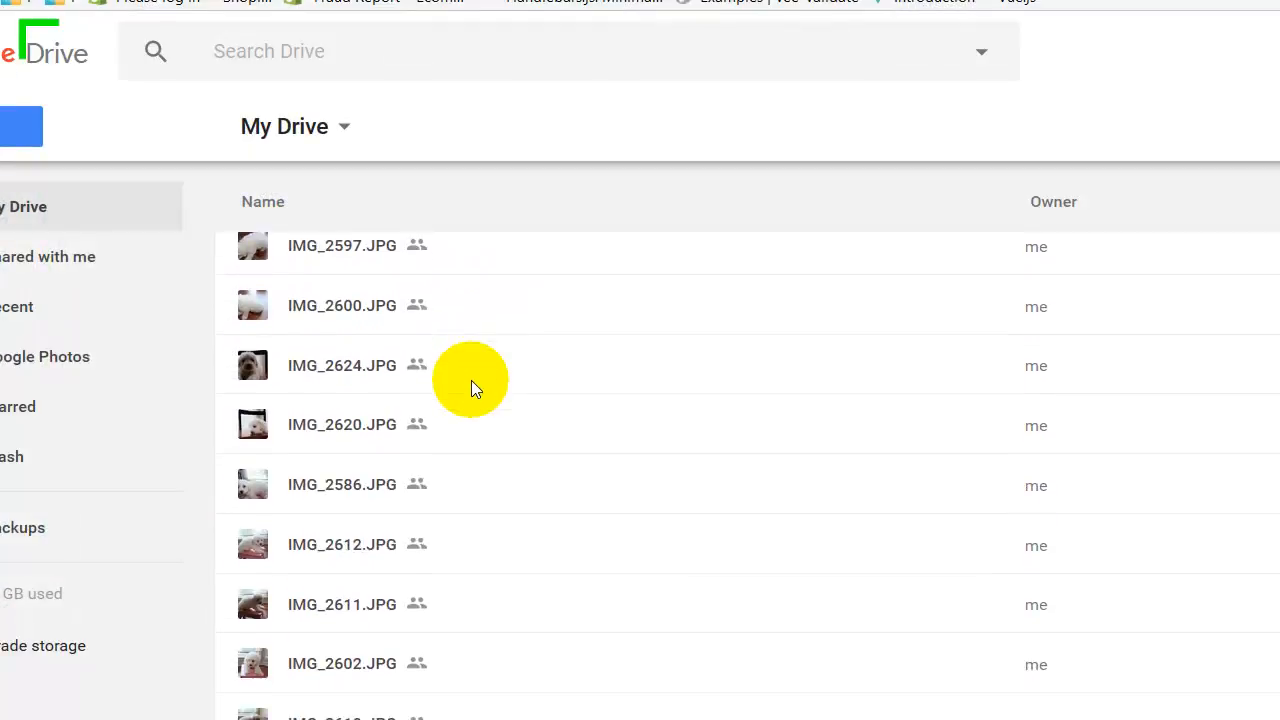
Scroll the My Drive list to find the newly created YouTube folder.
scroll(down, 3)
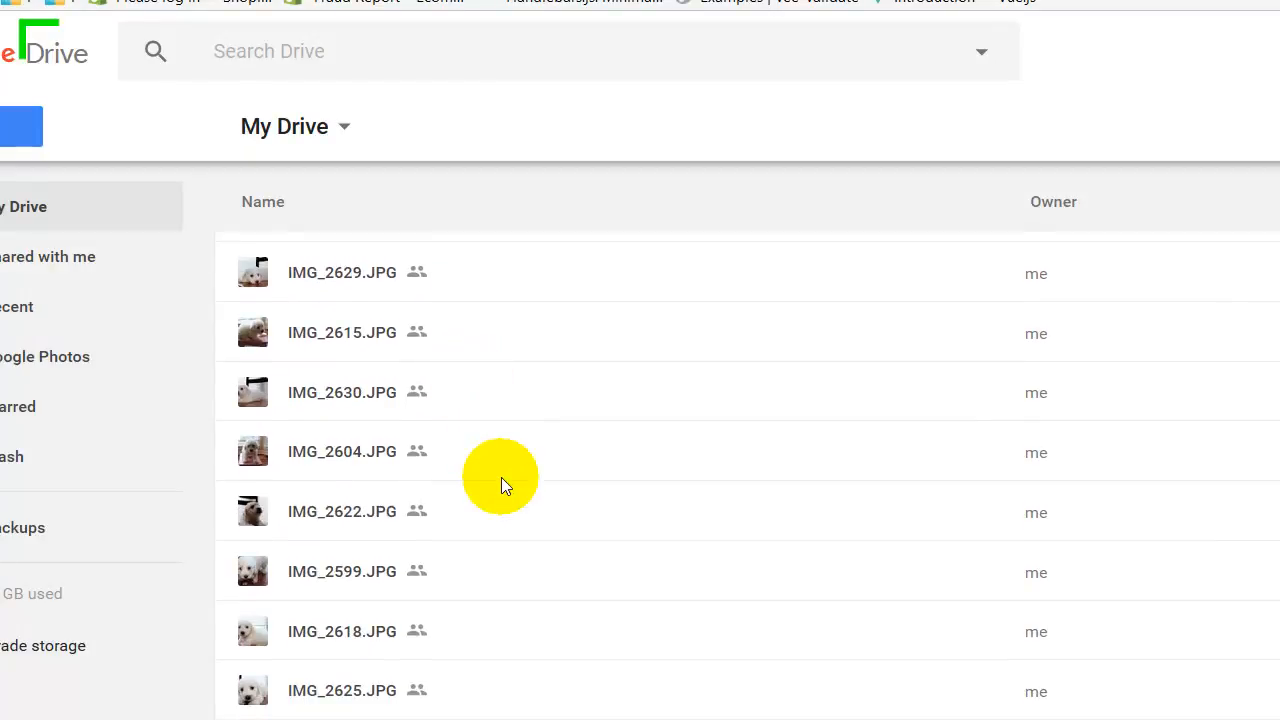
scroll(down, 3)
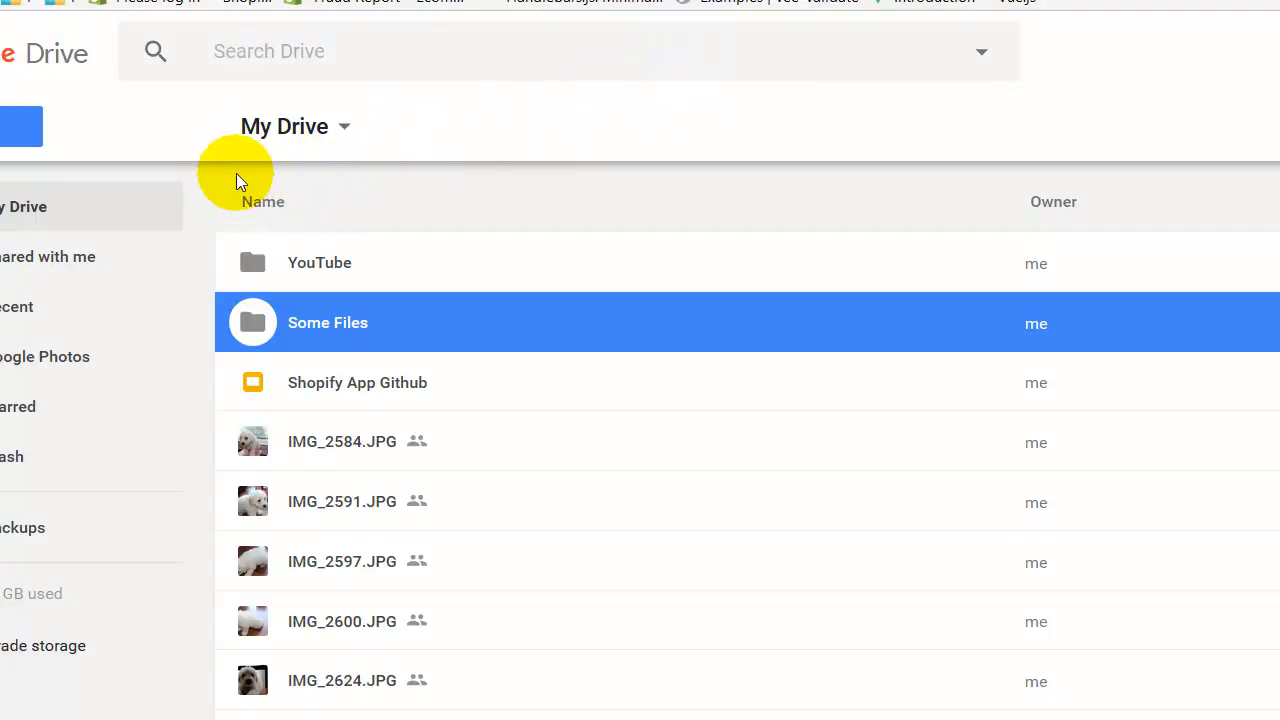
click(320, 262)
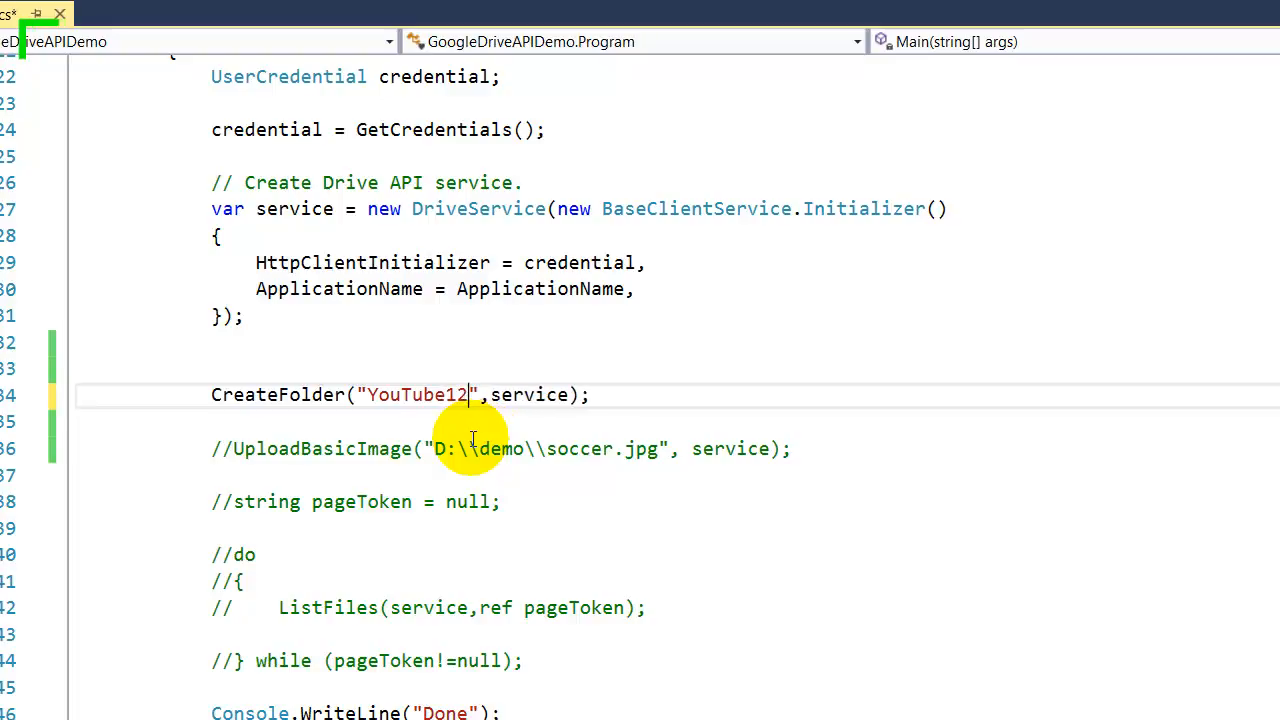
Change the CreateFolder argument from "YouTube12" to "YouTube123".
text(3)
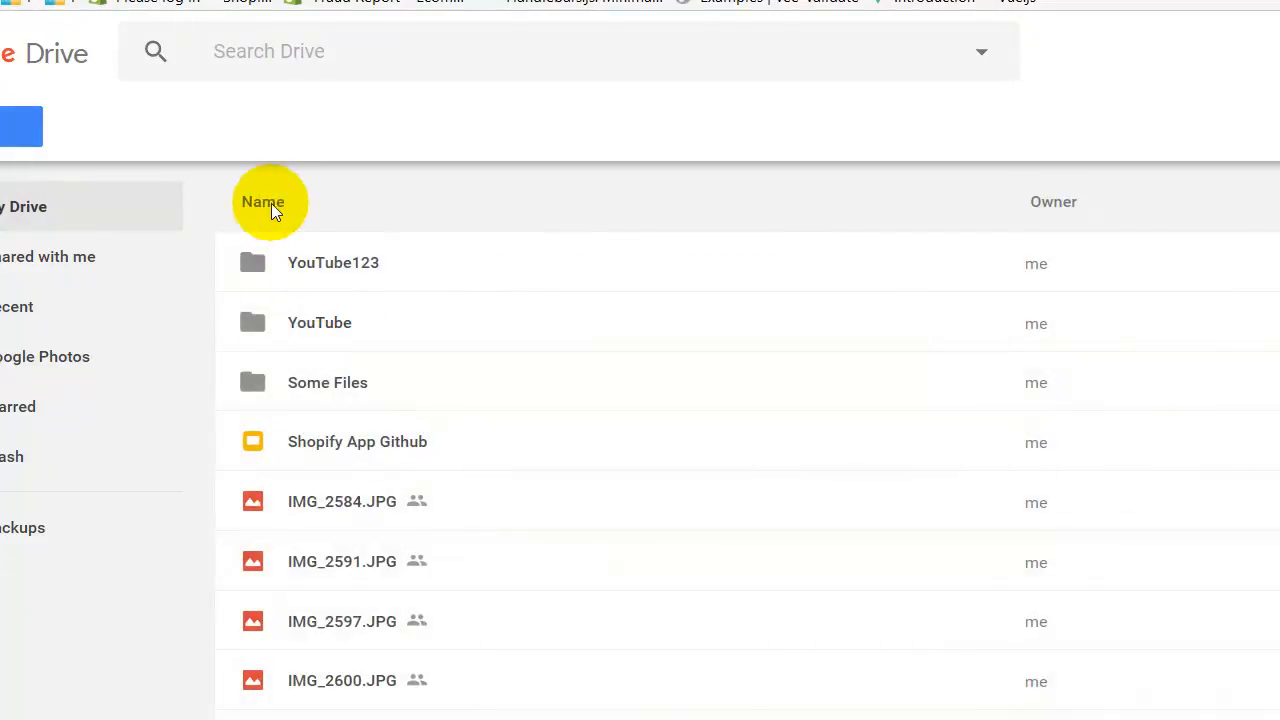
Select the new YouTube123 folder listed above YouTube in My Drive.
click(332, 262)
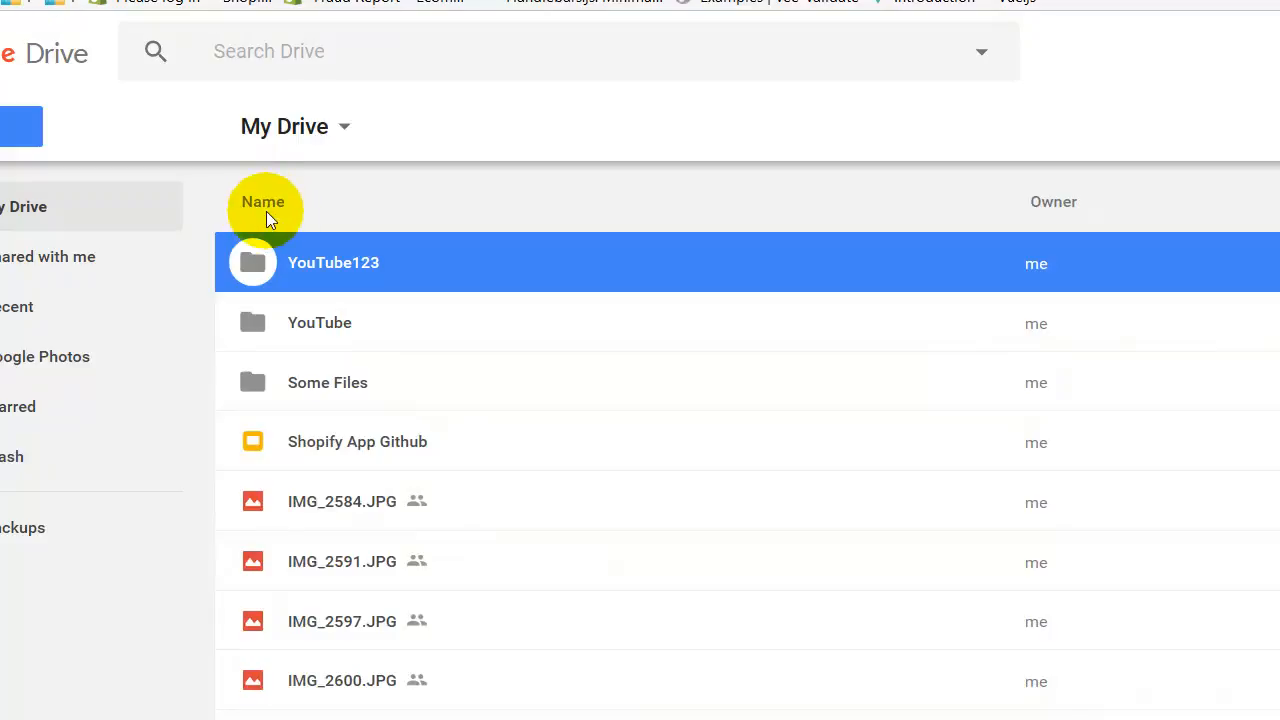